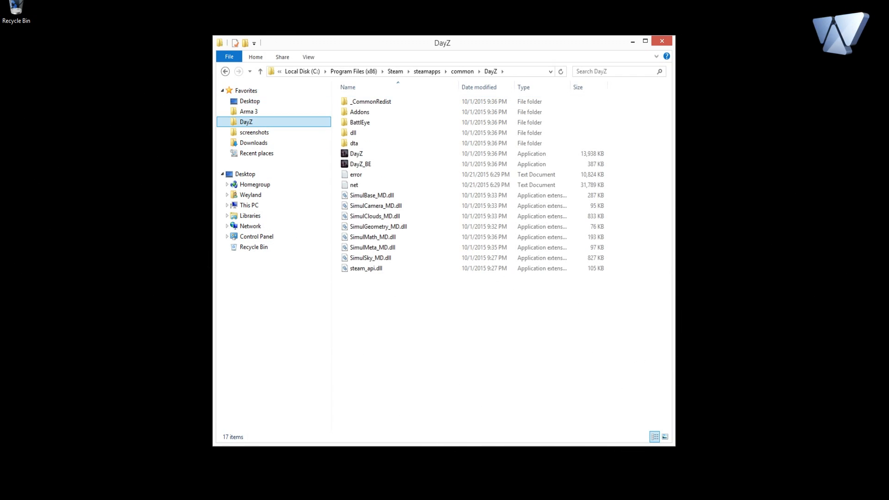
click(301, 70)
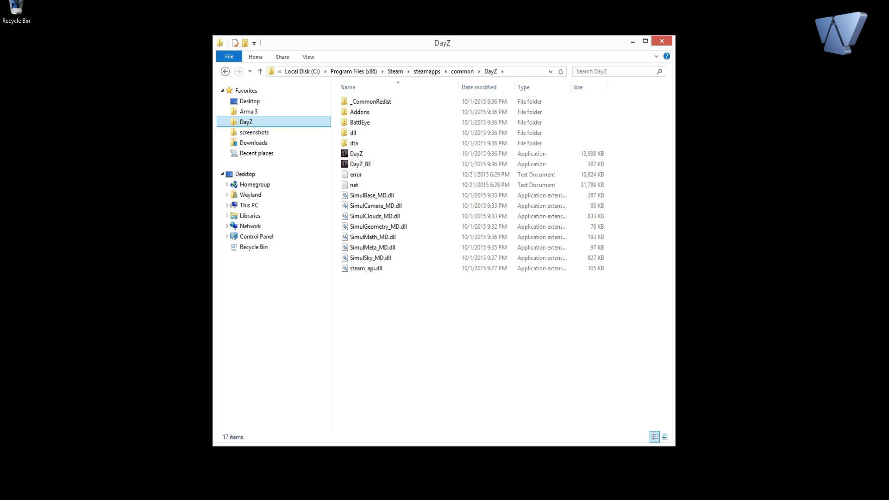
mouse_move(359, 121)
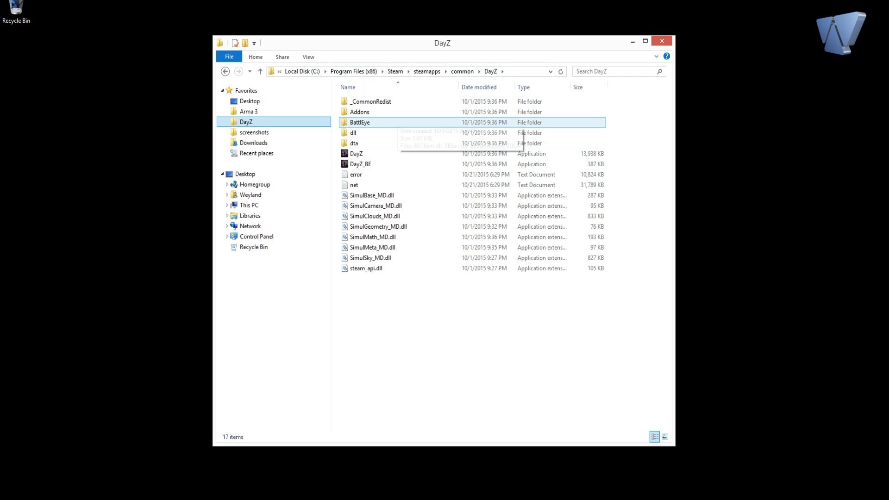
click(360, 112)
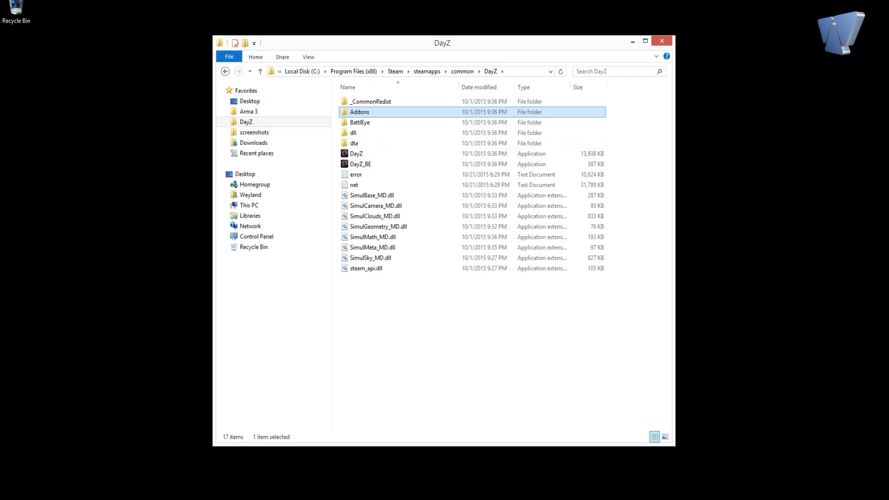
key(ctrl+c)
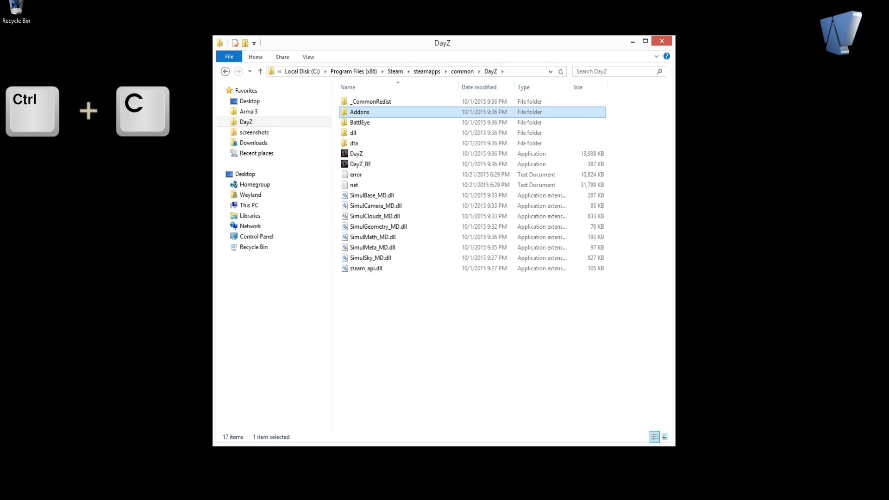
key(ctrl+v)
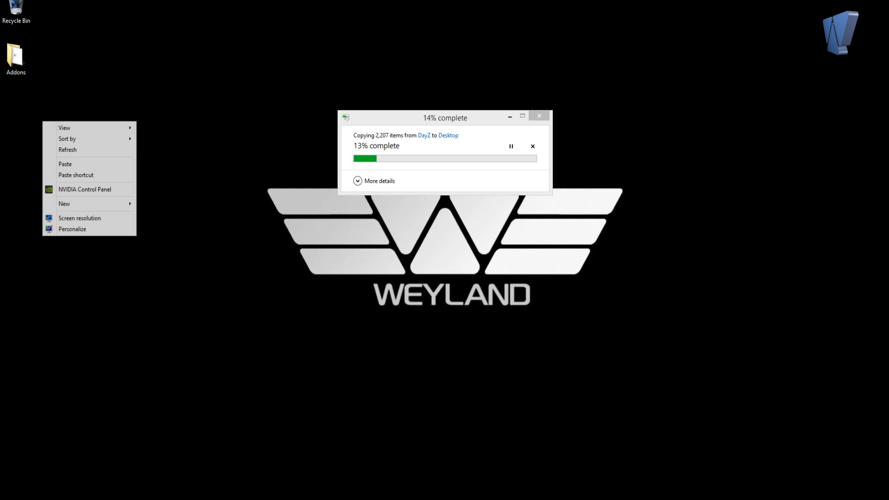
click(64, 202)
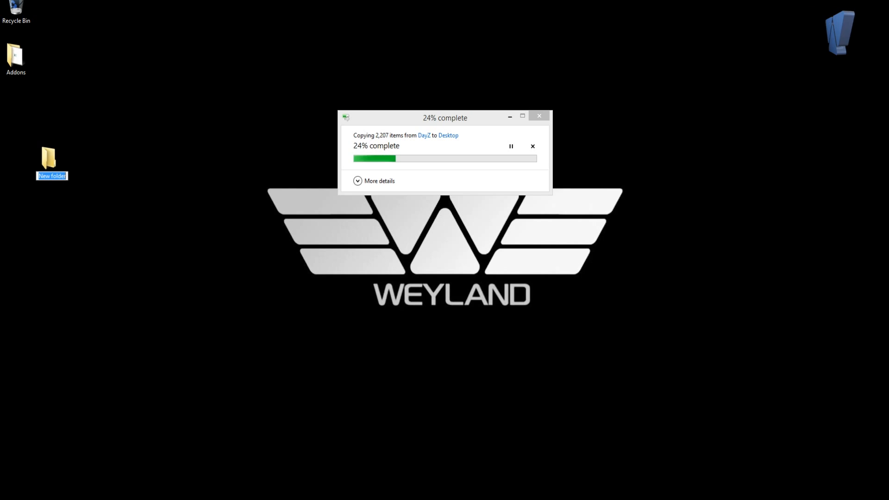
text(@dayzsa)
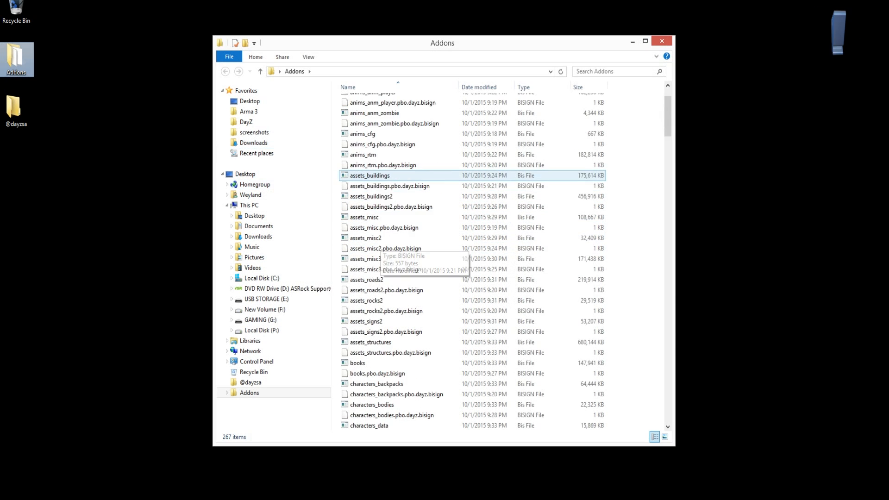
Delete groups of unneeded addon files throughout the copied Addons folder
scroll(down, 3)
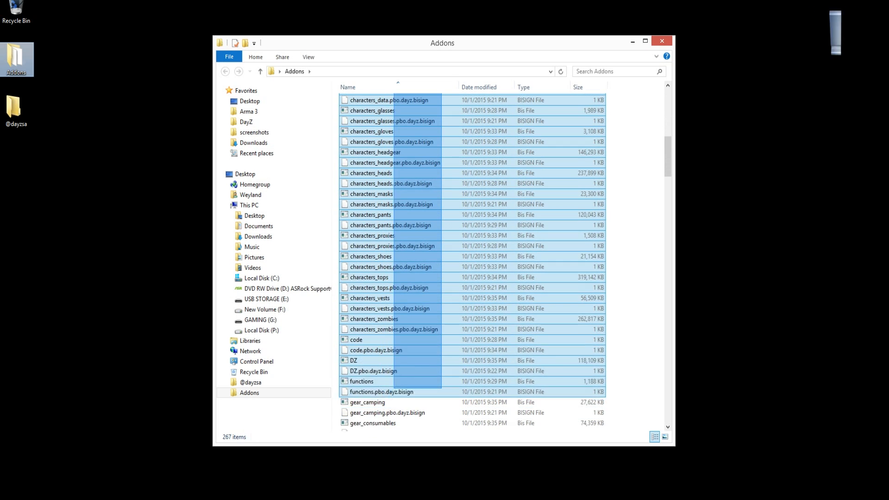
right_click(374, 329)
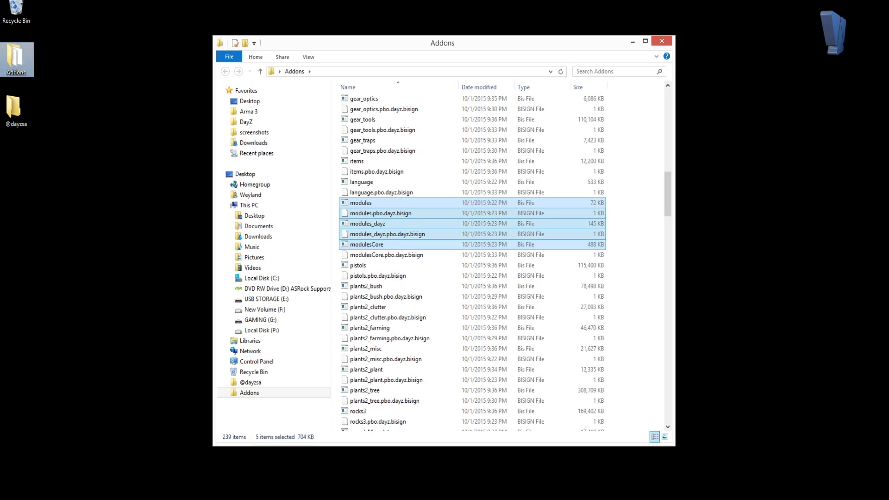
scroll(down, 3)
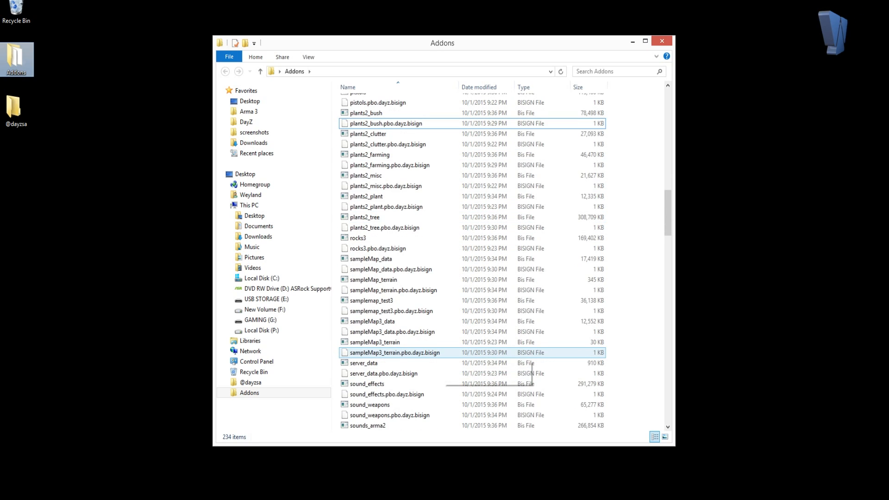
scroll(down, 3)
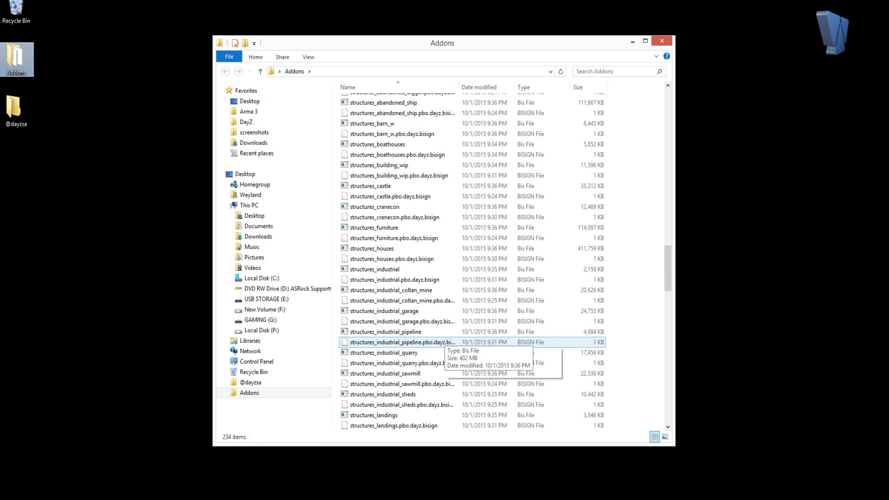
scroll(down, 3)
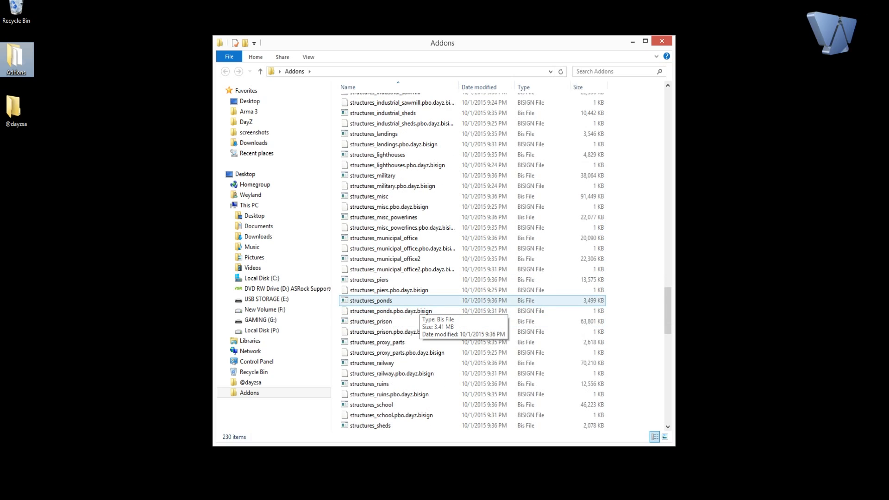
click(389, 311)
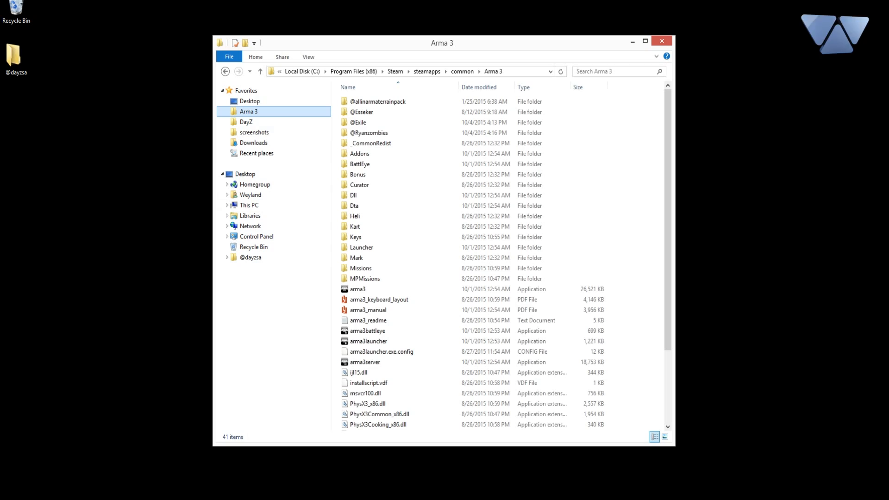
click(378, 101)
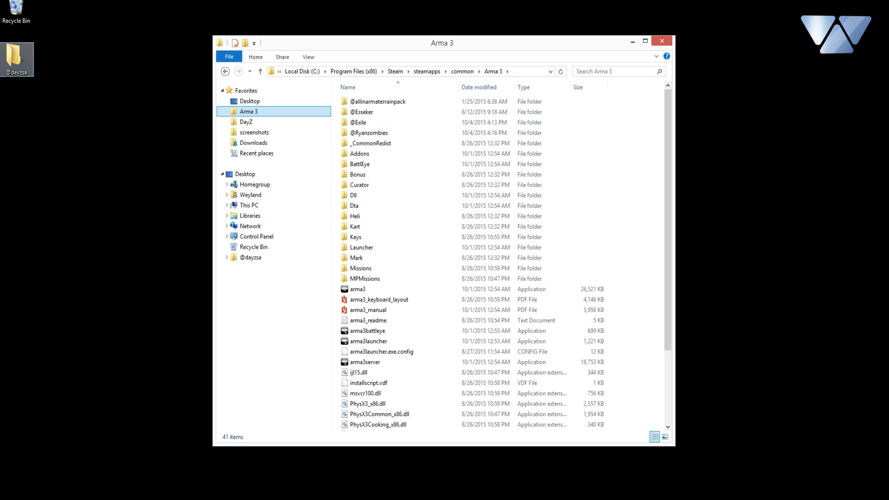
drag(17, 59, 429, 321)
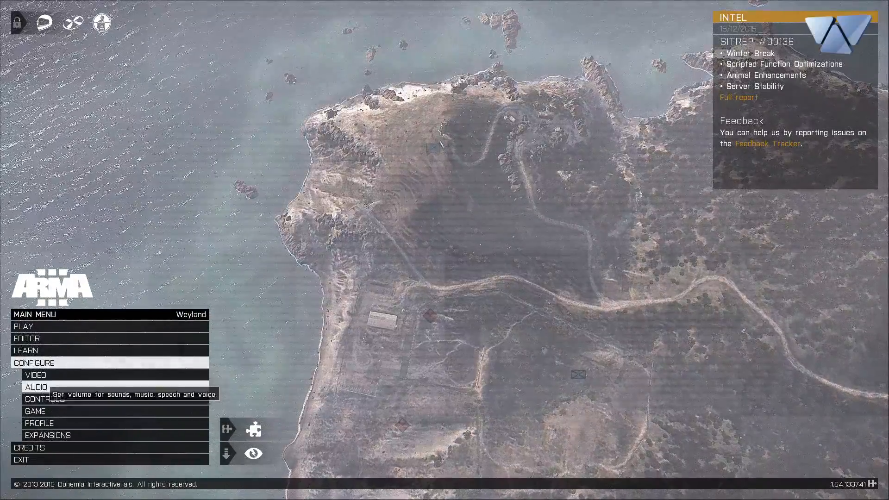
Open Arma 3's Video options and view the AA & PP tab
click(36, 375)
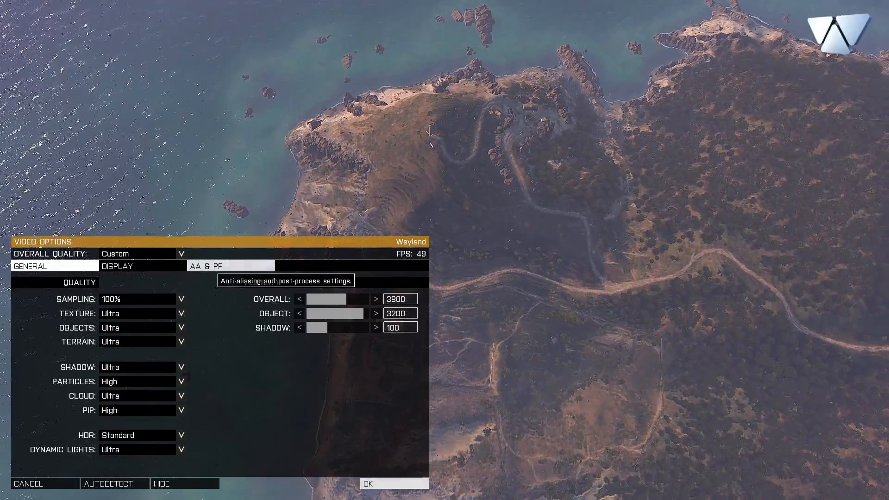
click(208, 265)
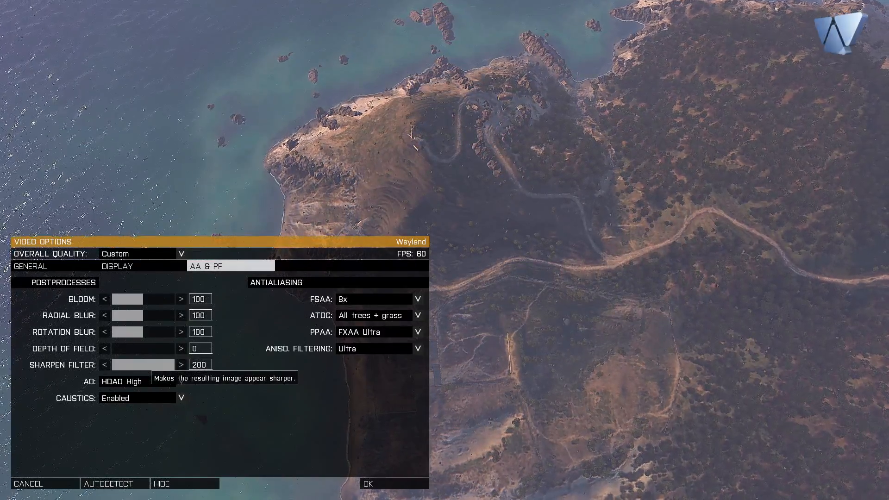
mouse_move(142, 348)
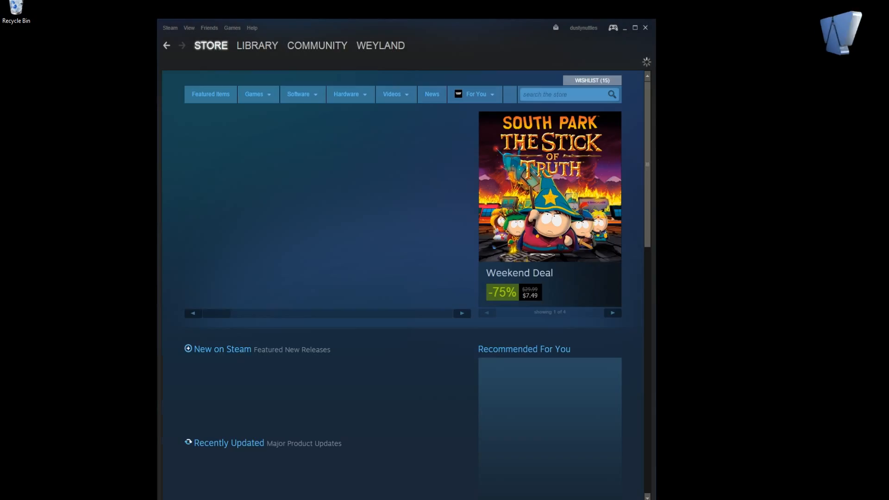
click(256, 45)
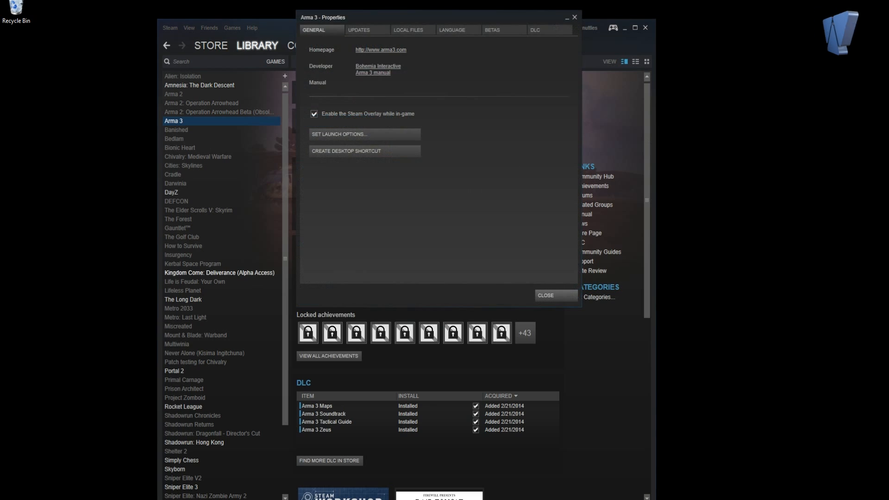
click(339, 136)
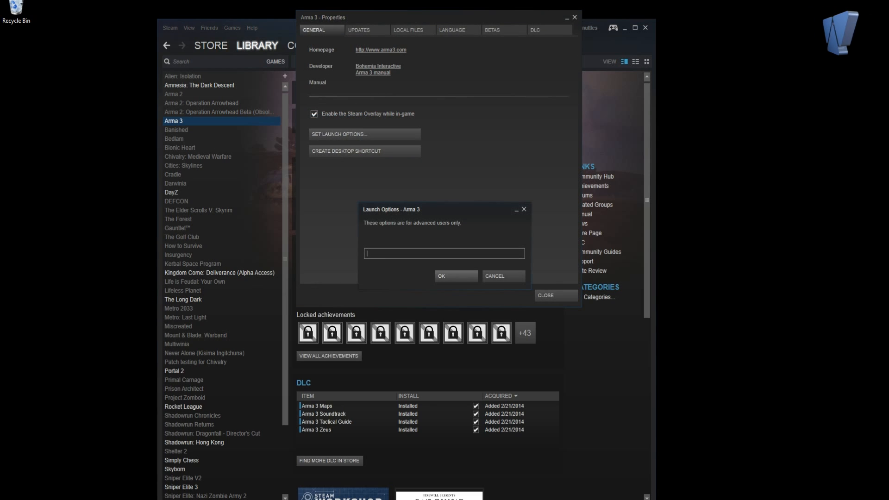
text(-)
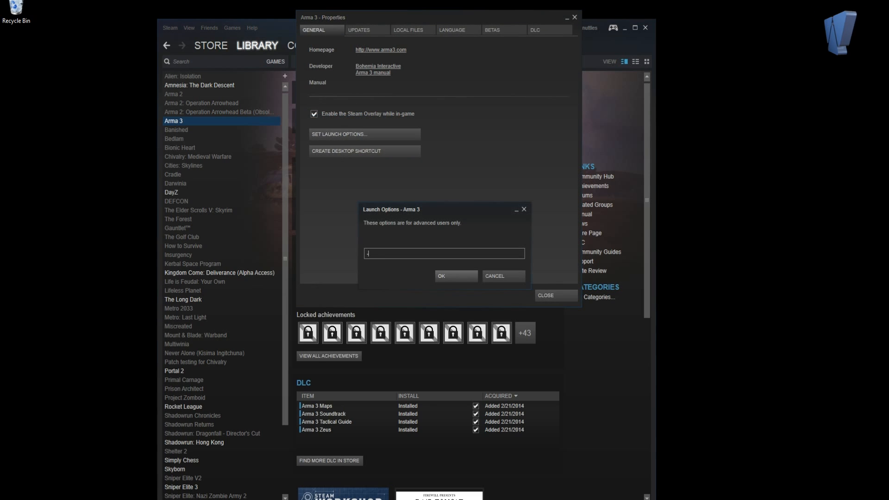
text(-mod=@)
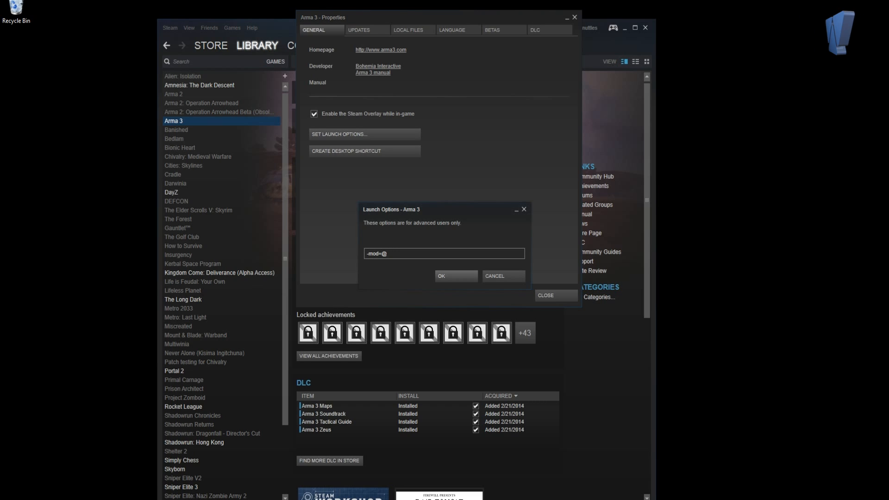
text(dayzsa)
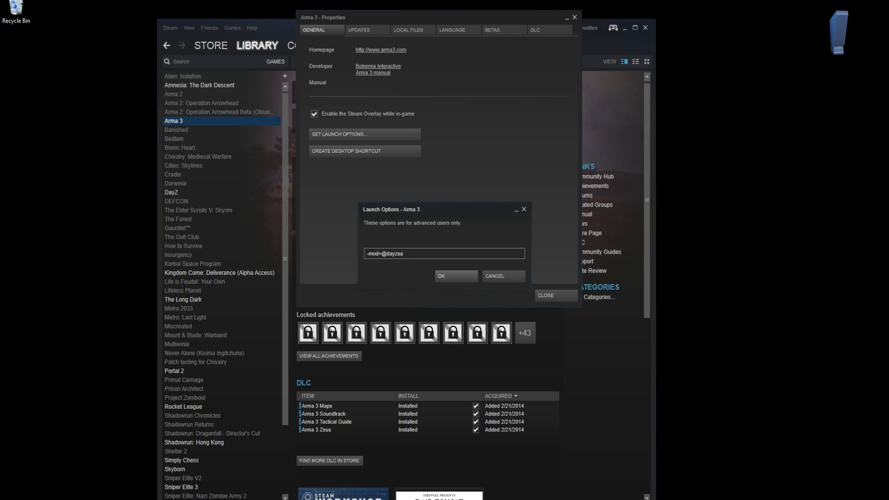
click(455, 279)
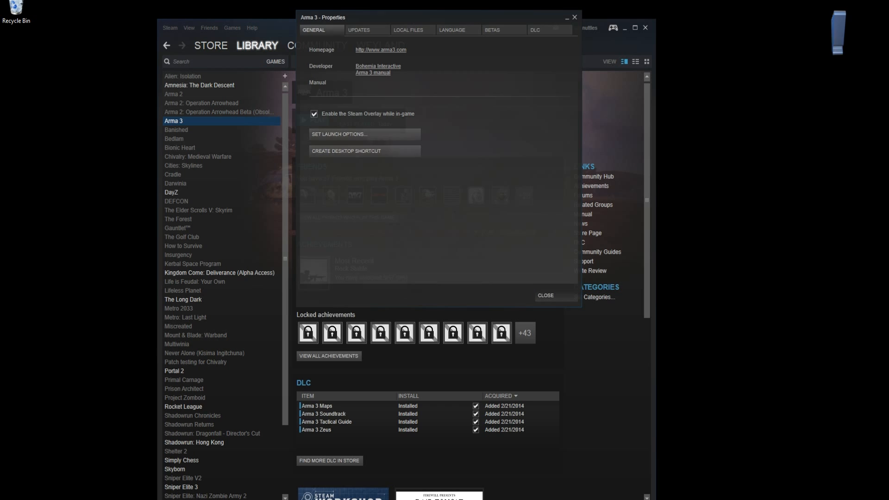
click(544, 297)
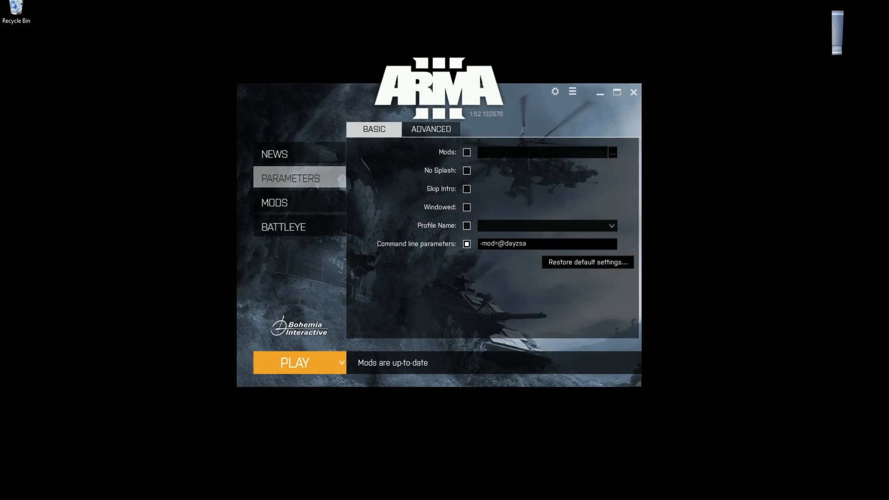
click(612, 152)
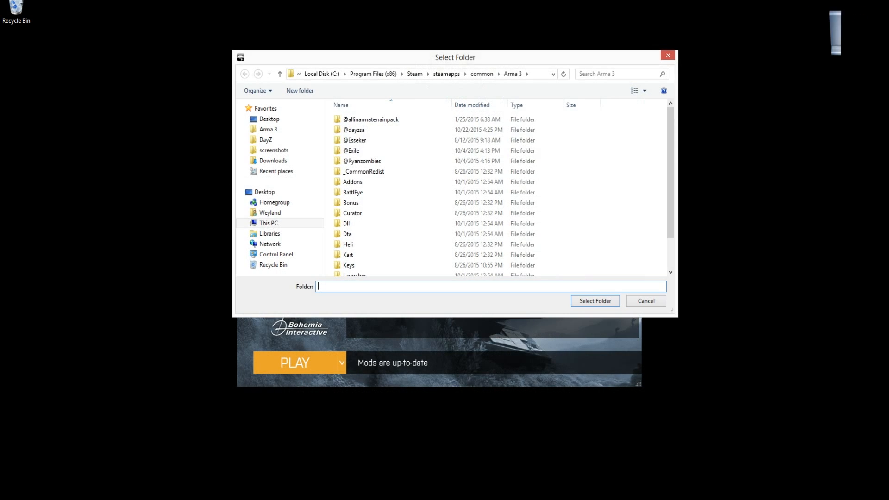
click(644, 301)
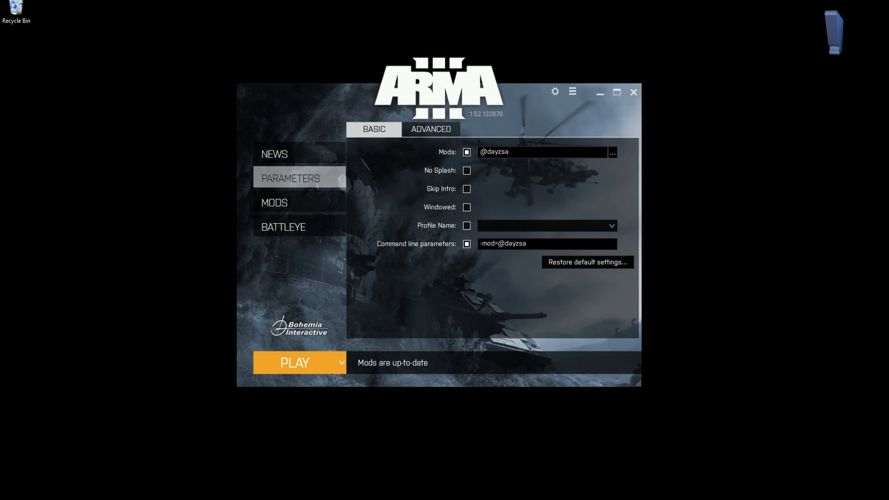
click(294, 362)
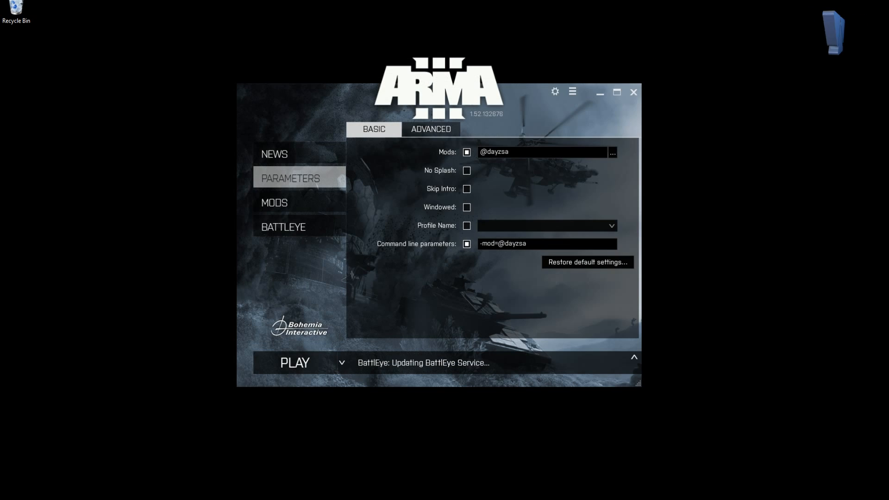
click(295, 362)
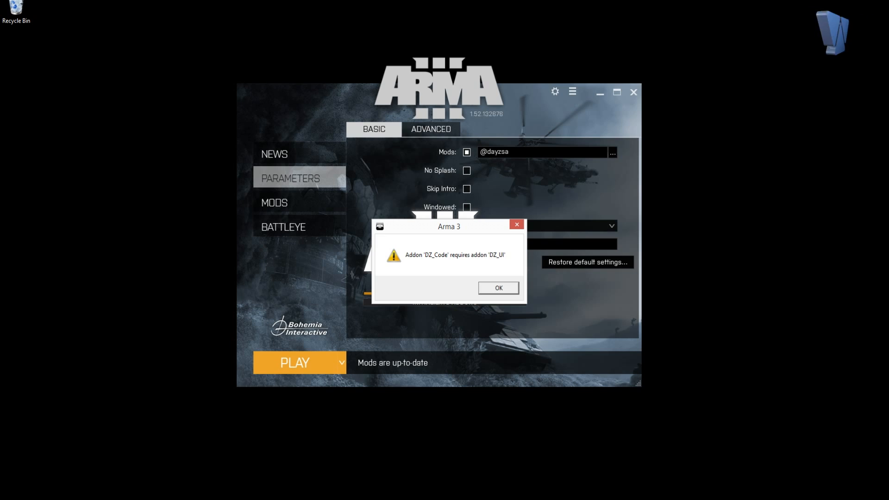
click(498, 287)
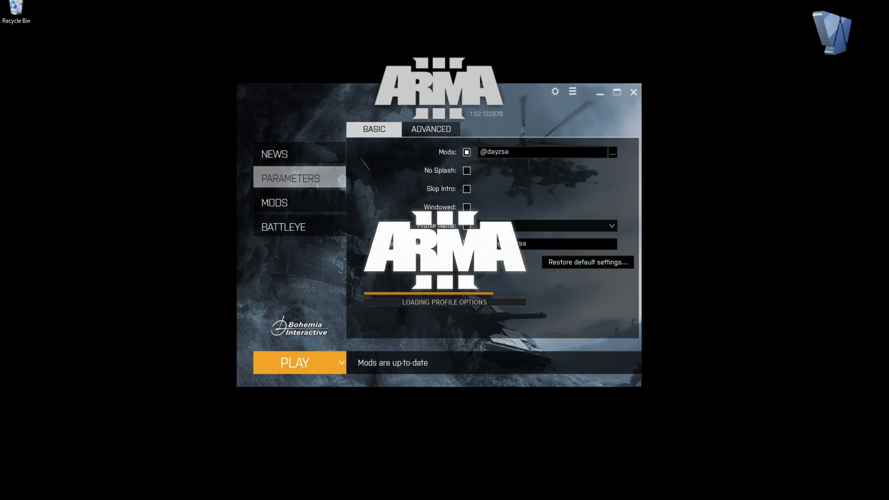
click(294, 361)
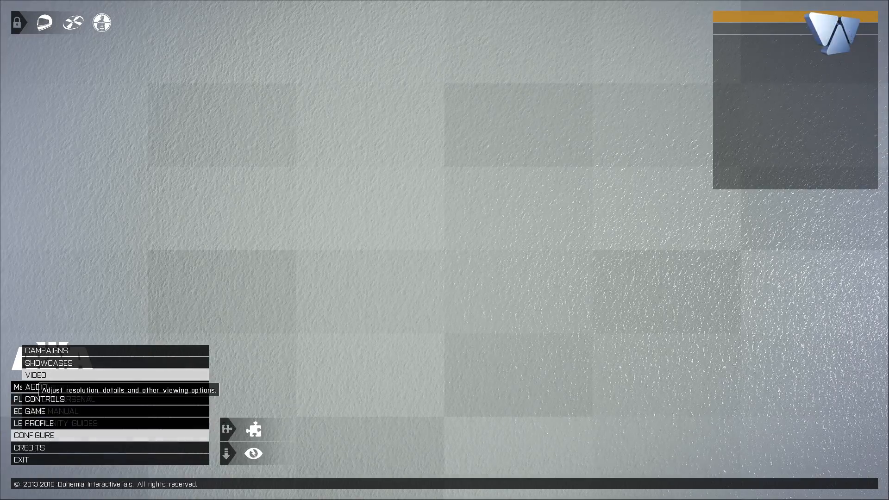
Load Chernarus in the editor and place a player-controlled rifleman on the airfield
click(36, 375)
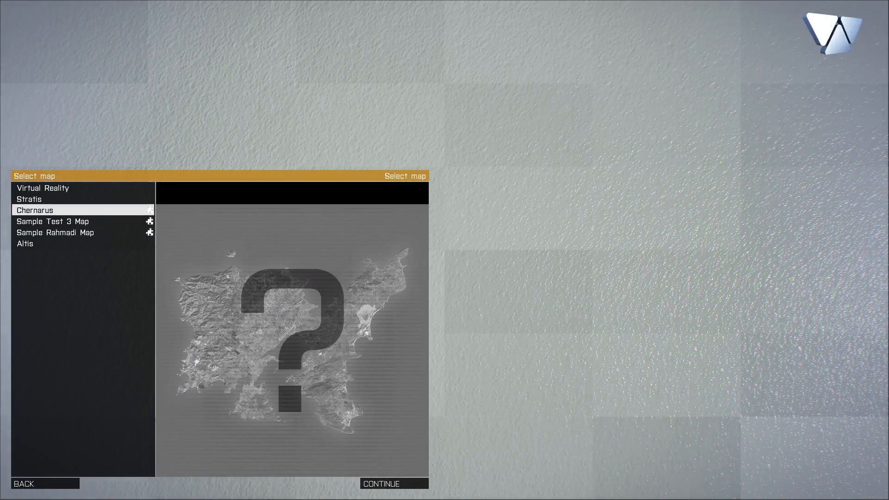
click(381, 483)
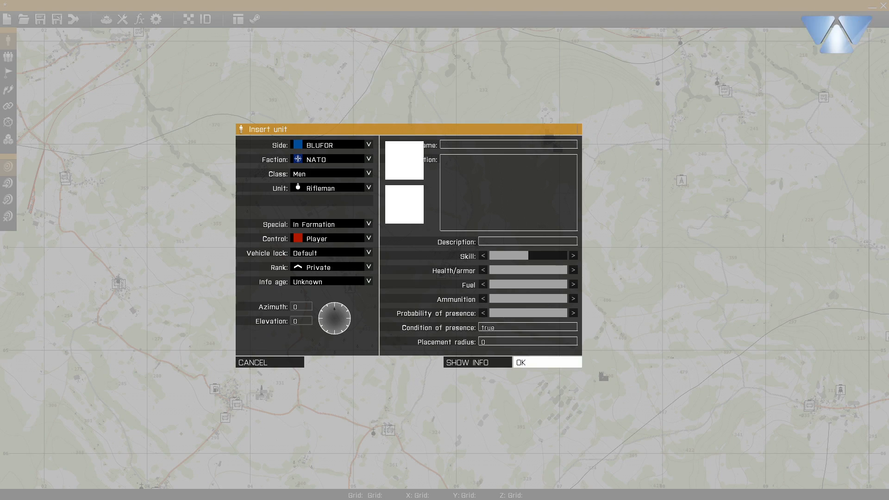
click(546, 361)
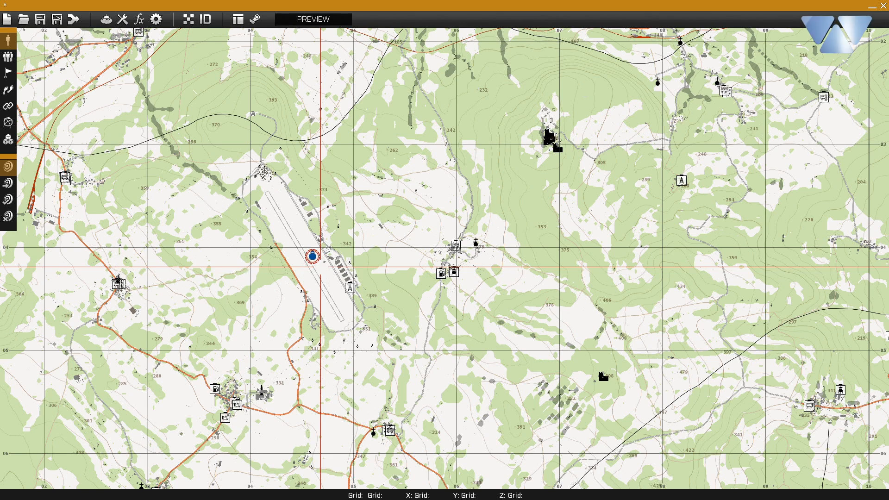
Add a Radio Alpha trigger whose On Act. runs camera.sqs with showCinemaBorder false
click(9, 72)
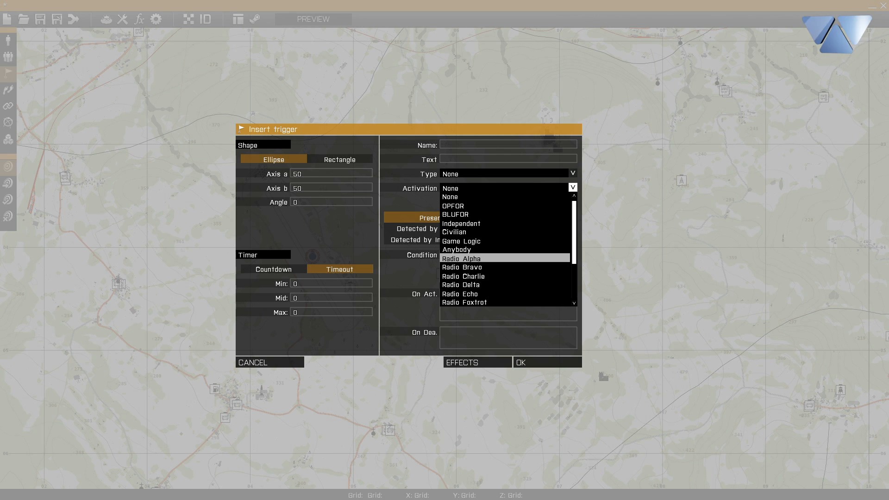
click(459, 258)
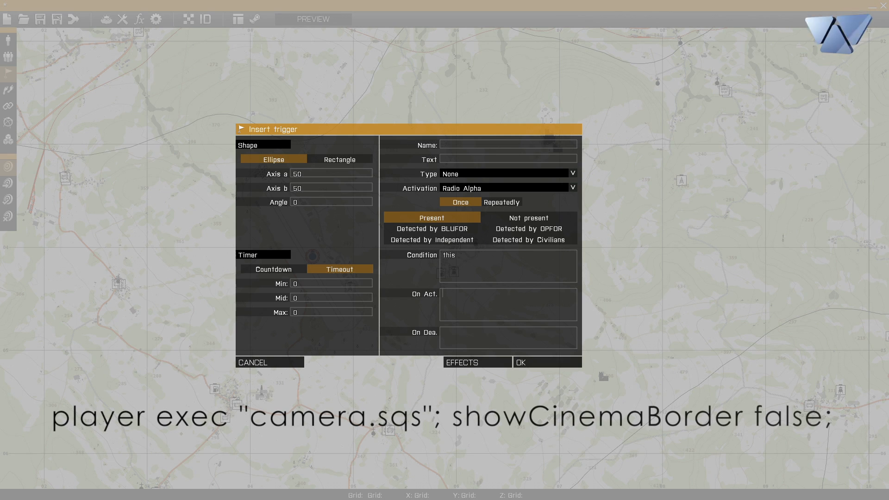
text(player exec "camera.sqs"; showCinemaBorder false;)
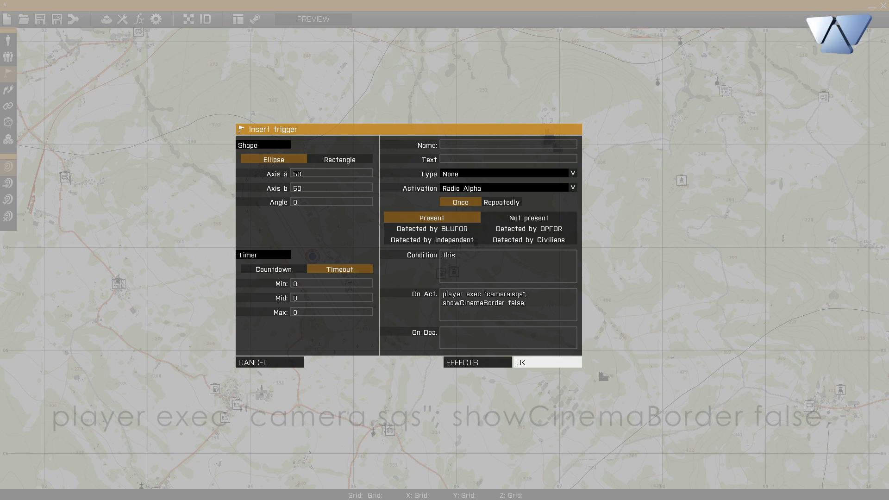
click(546, 361)
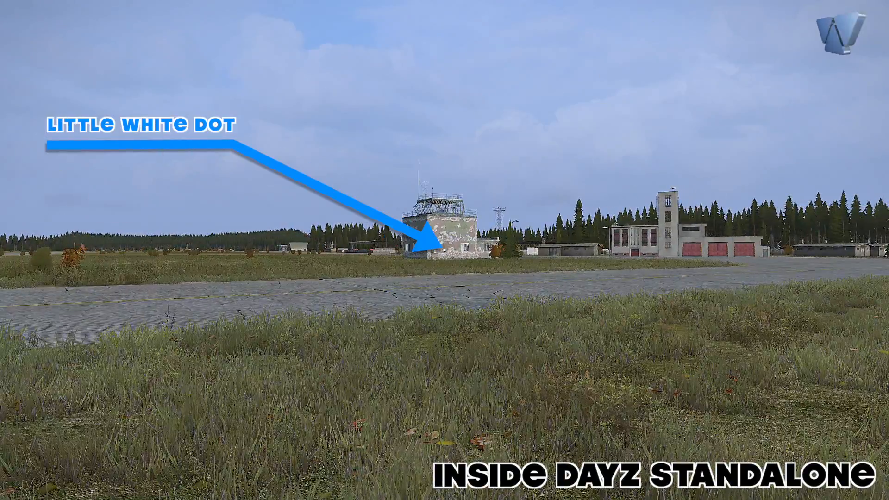
Fly the free camera high over the runway and circle the fire station
key(l)
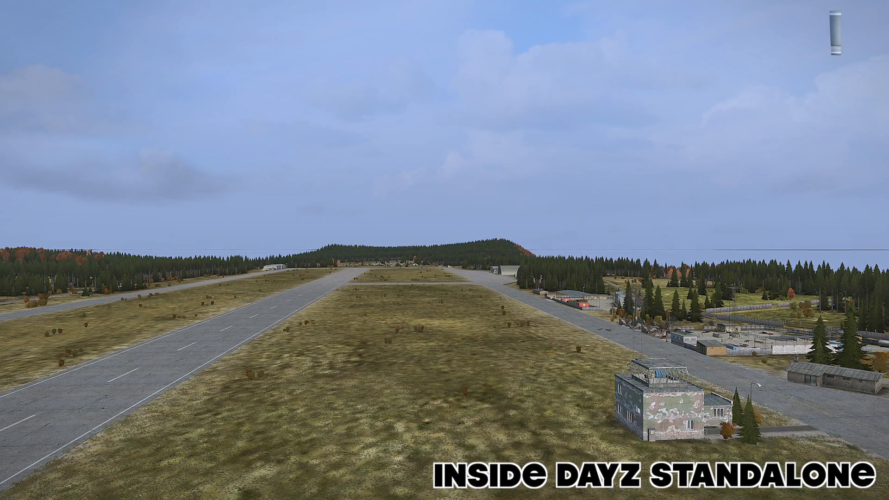
key(shift+w)
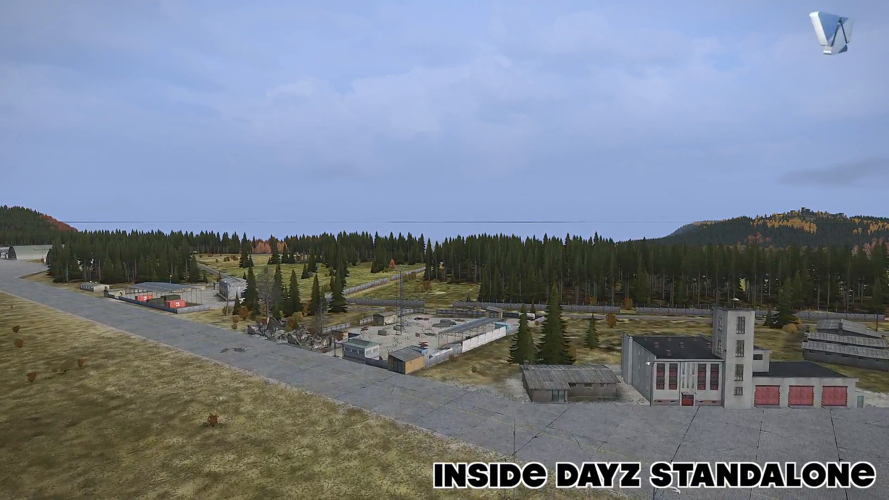
key(a)
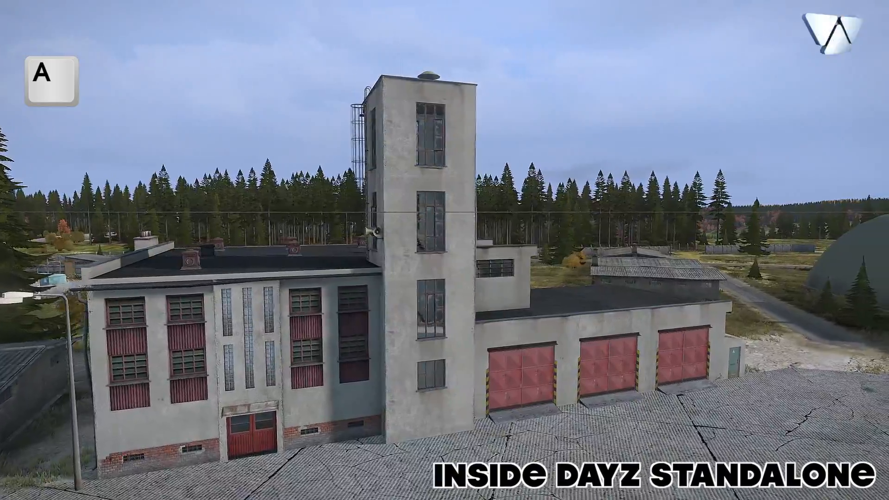
key(shift)
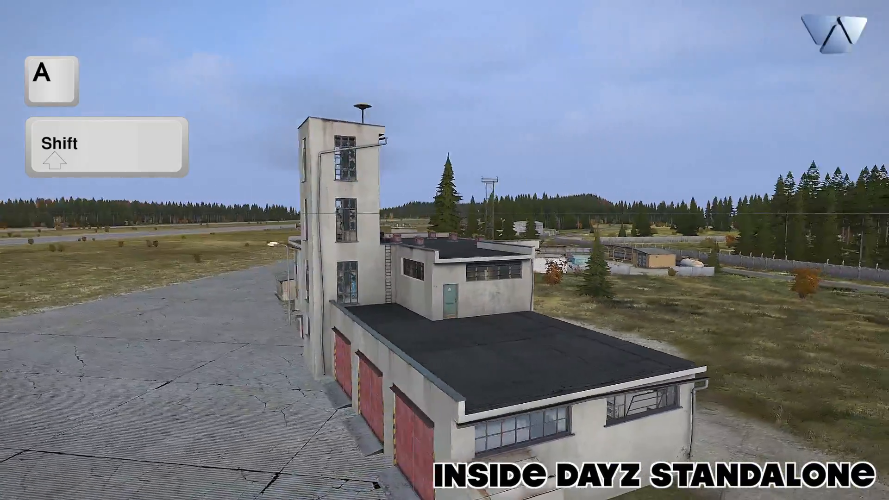
key(s)
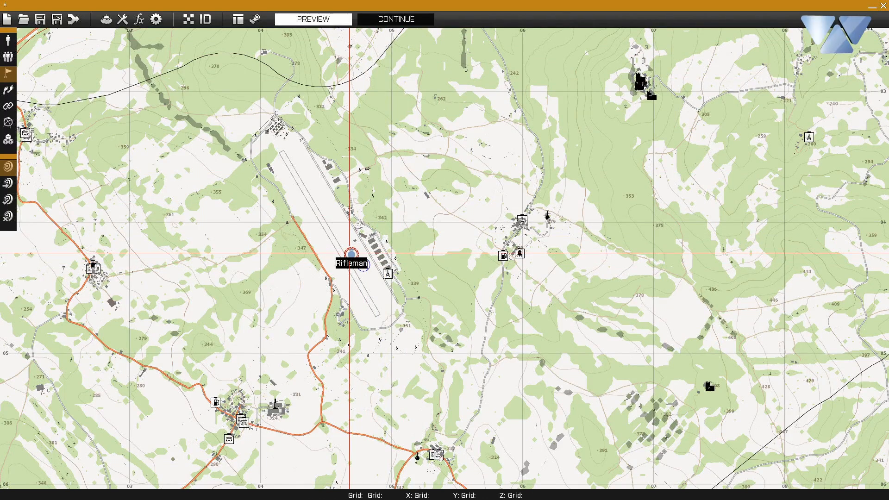
End the mission preview to return to the editor
click(311, 18)
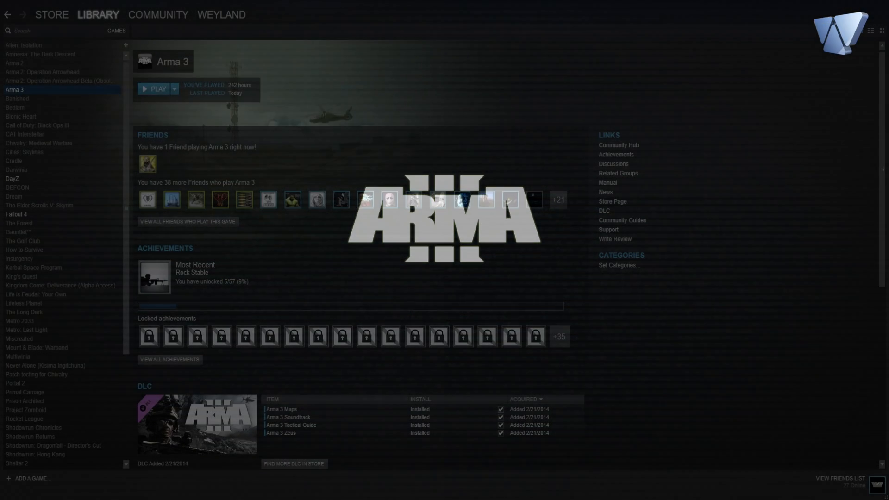
right_click(14, 90)
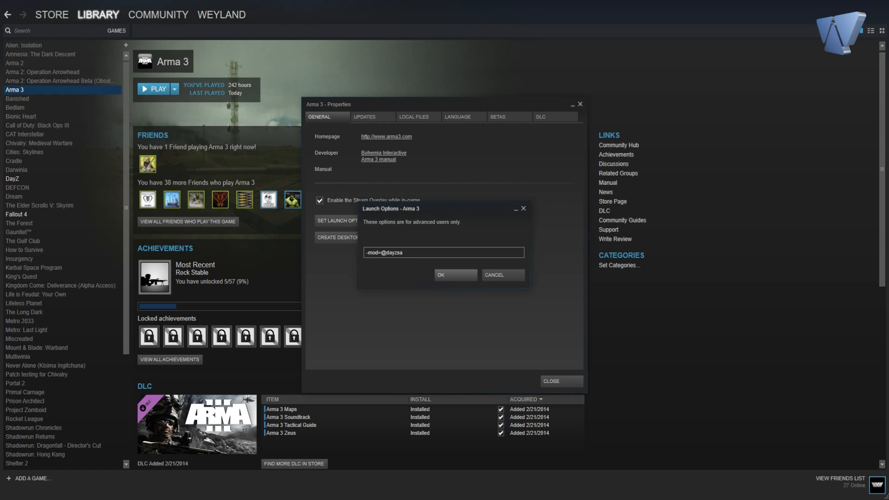
text(-mall)
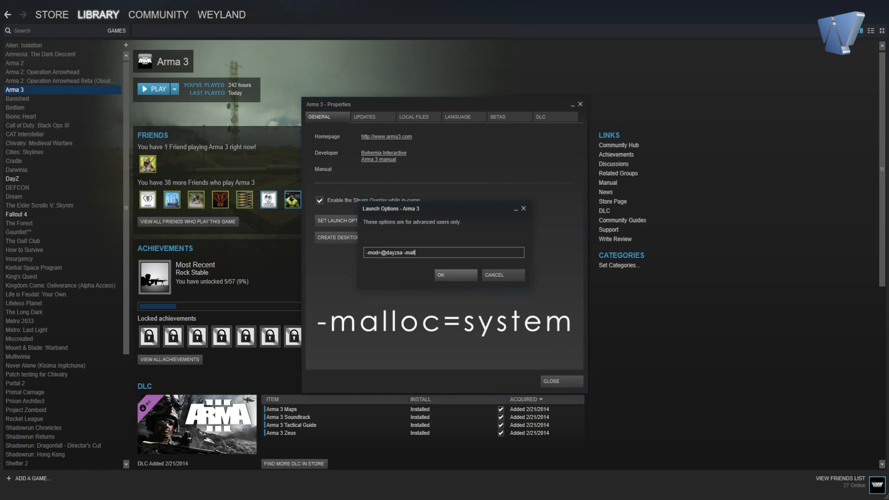